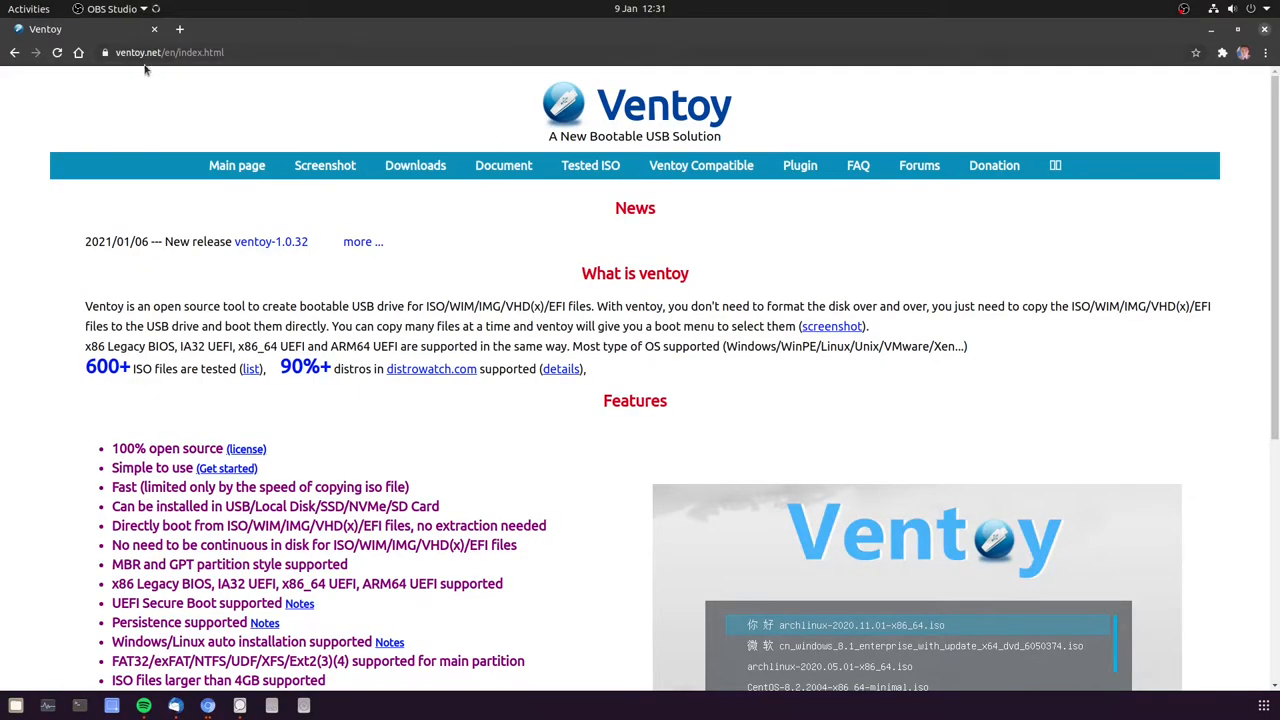
- Open the Ventoy downloads page on ventoy.net in Chromium
click(414, 165)
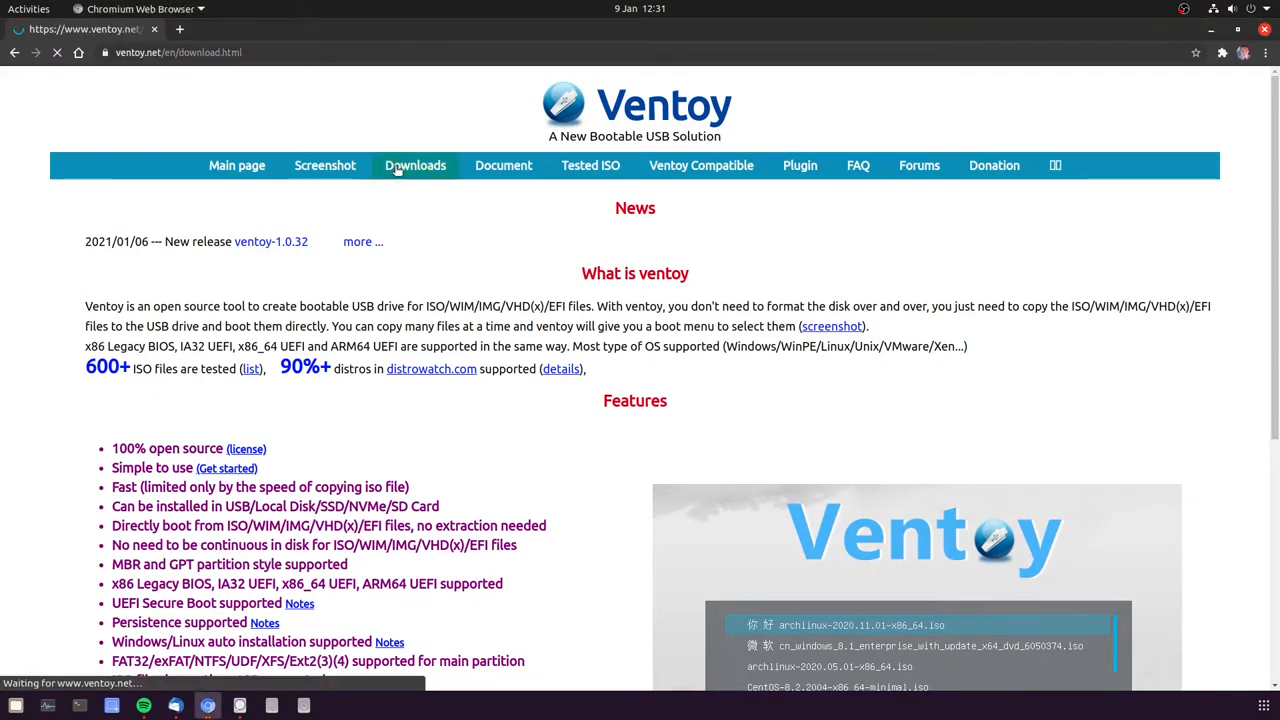
click(414, 165)
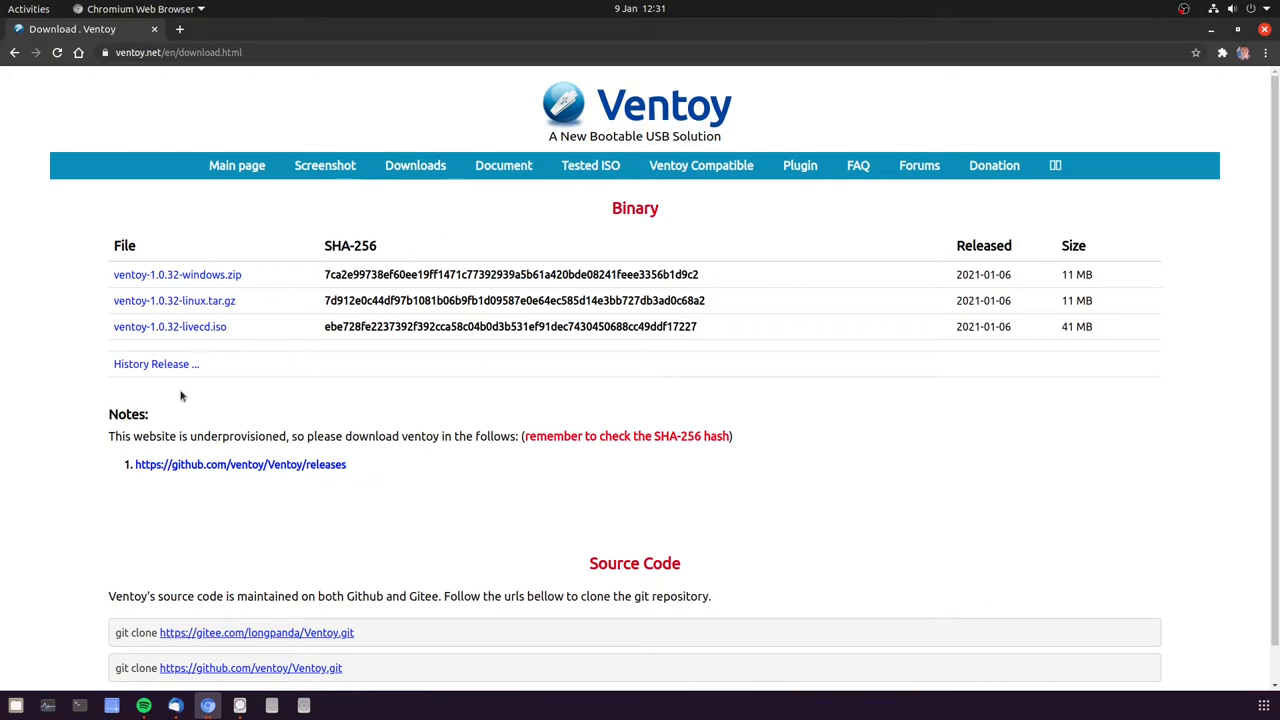
click(240, 464)
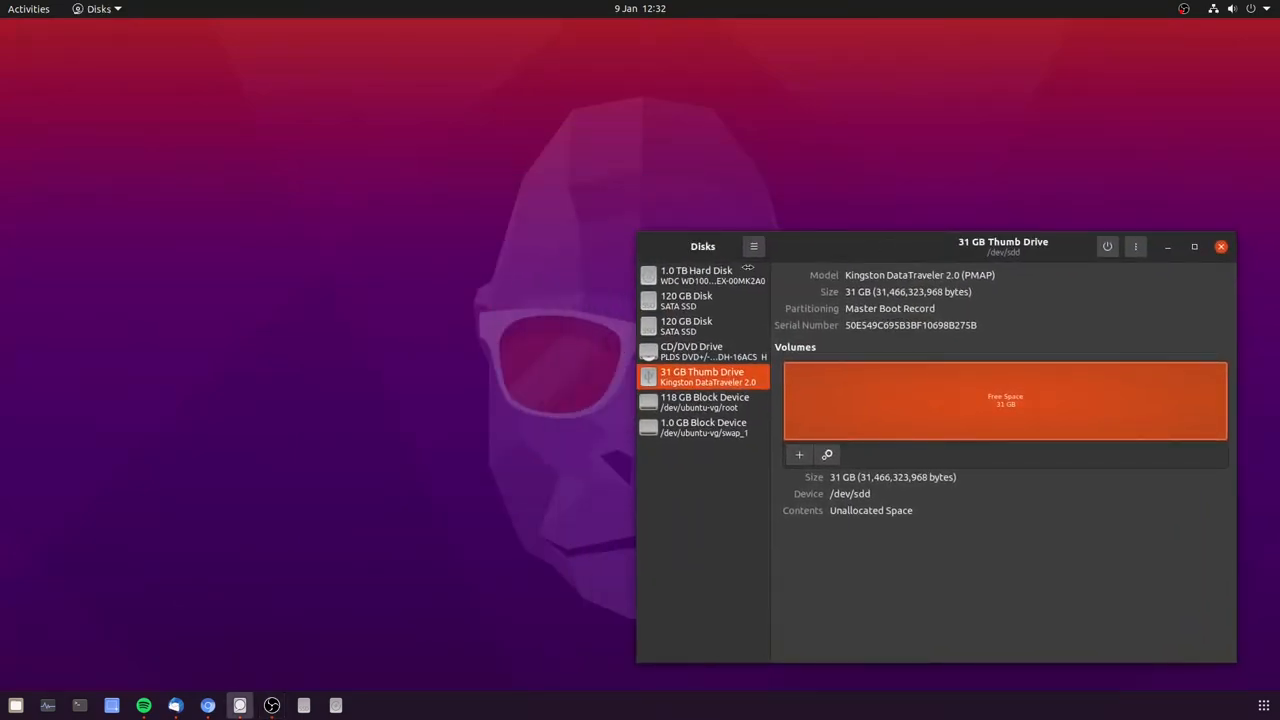
mouse_move(195, 498)
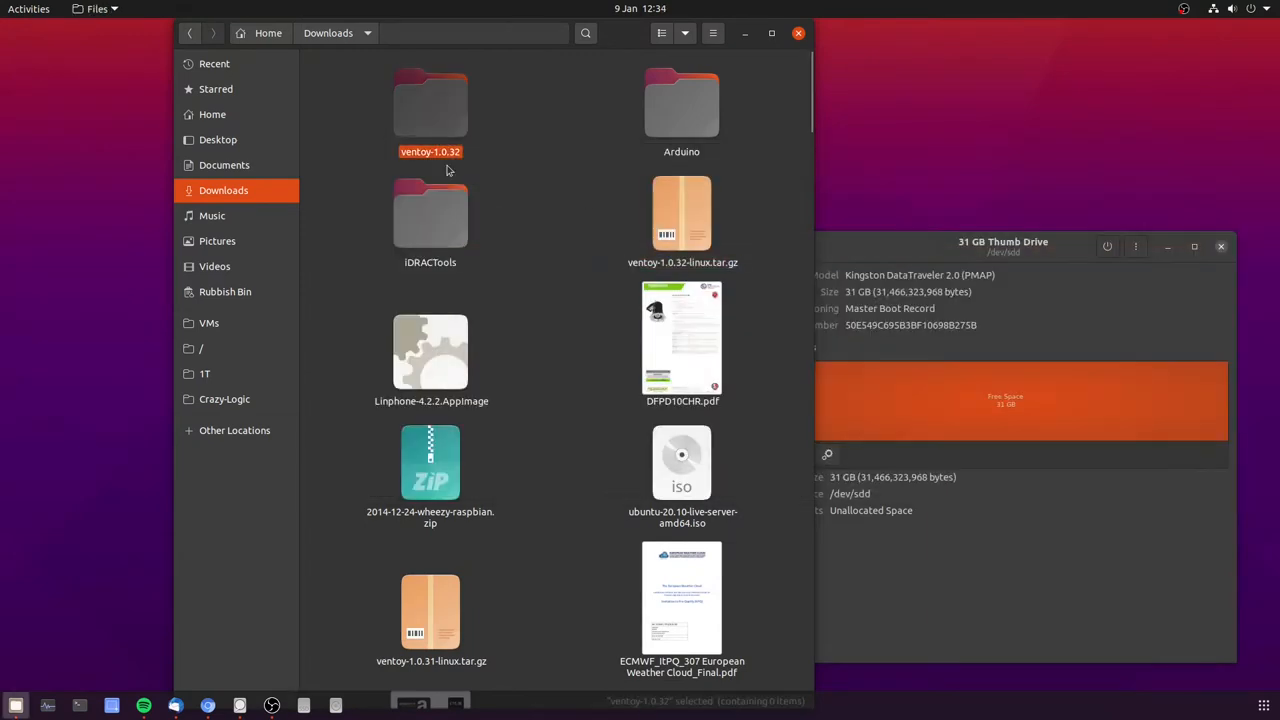
- Start a cd command to enter the extracted ventoy-1.0.32 folder
text(cd Downloads/)
text(dir)
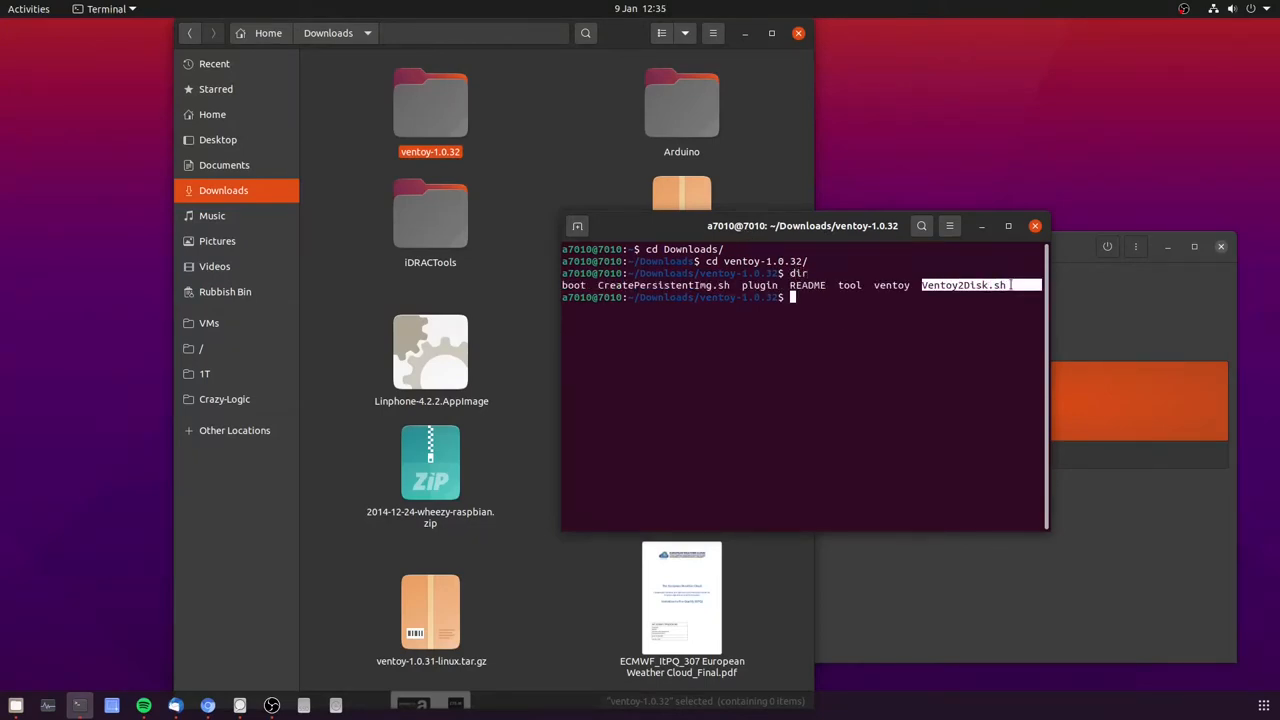
- Run sudo ./Ventoy2Disk.sh for usage, then type 'sudo ./Ventoy2Disk.sh -i /dev/'
text(sudo)
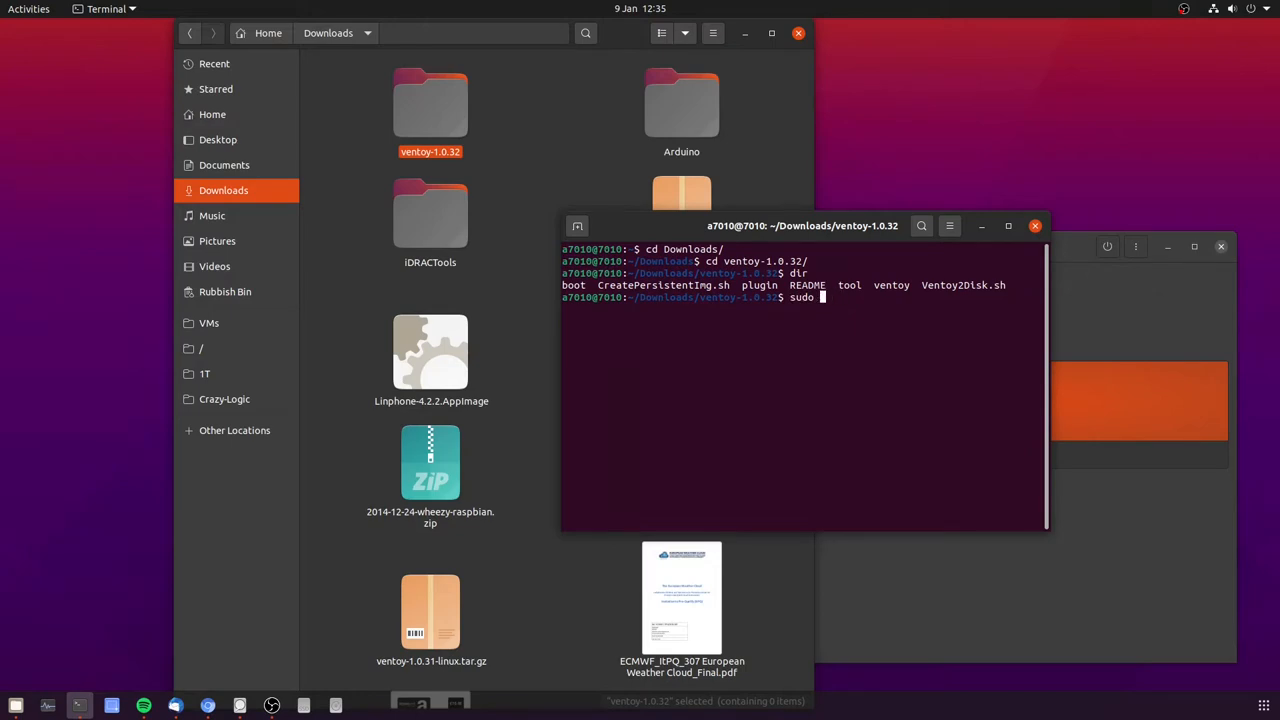
text(./Ventoy2Disk.sh)
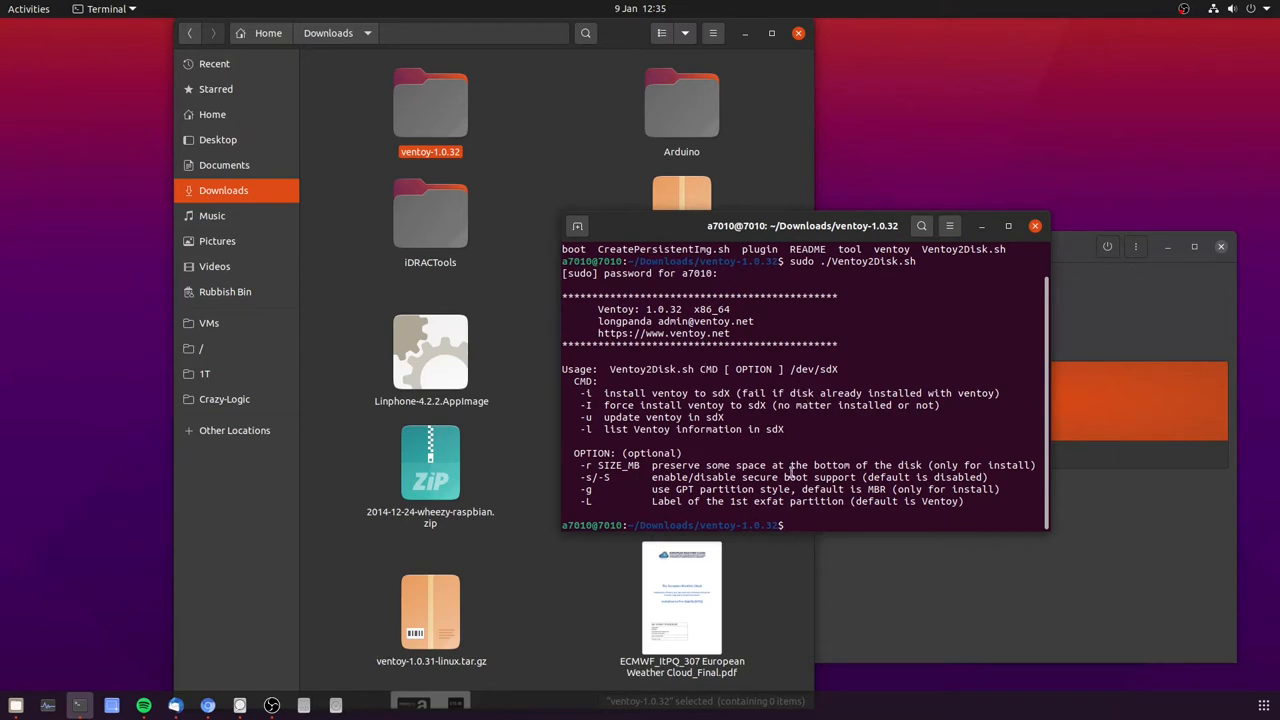
text(sudo ./Ventoy2Disk.sh -i)
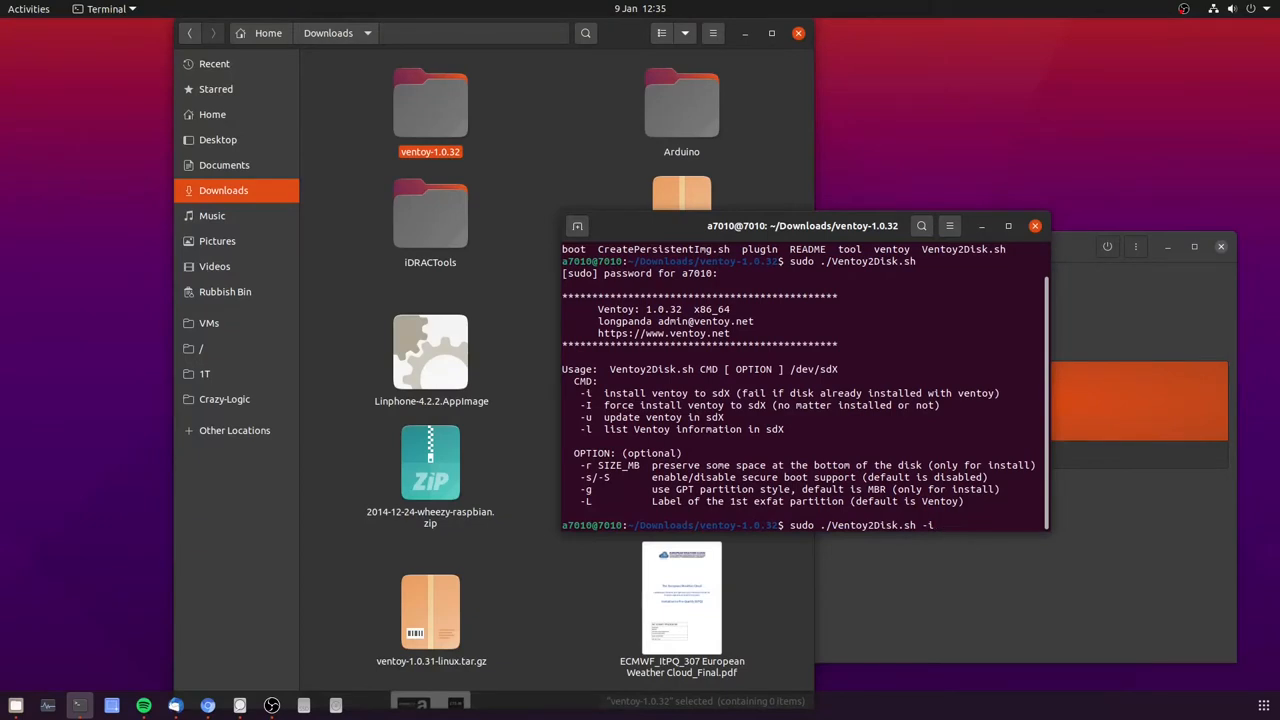
text(/dev/sdd)
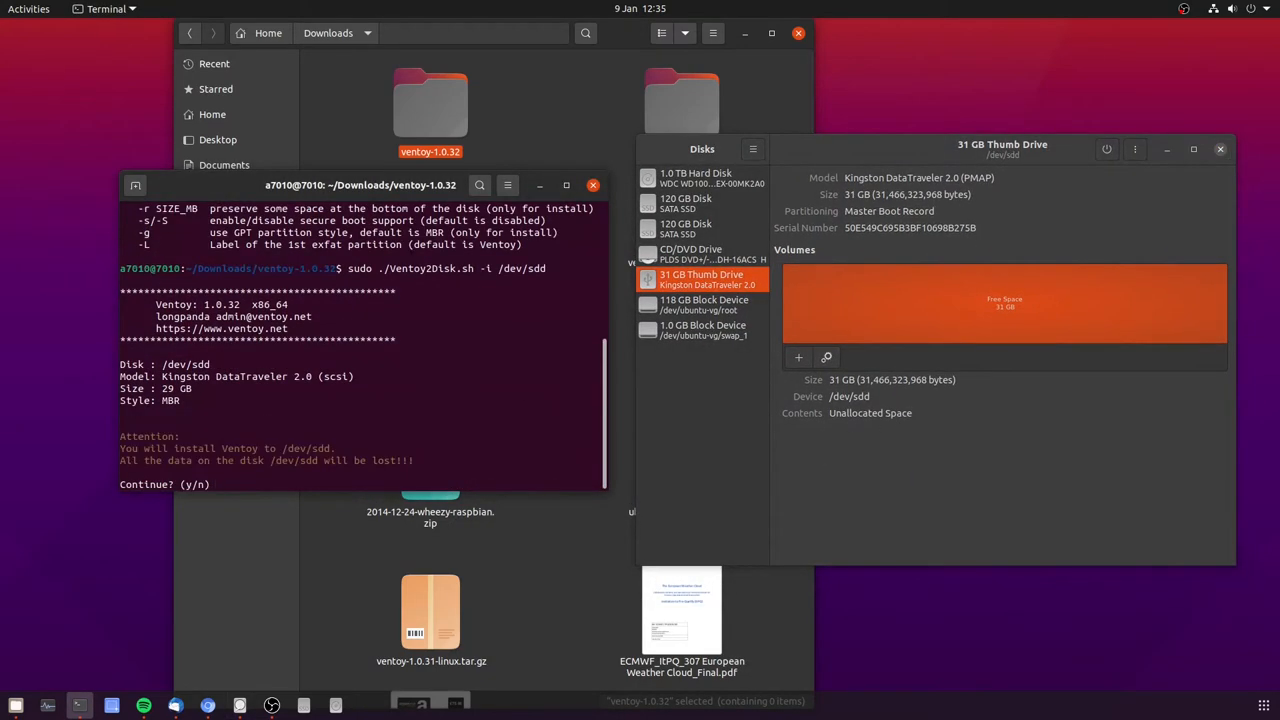
- Answer y to install Ventoy on /dev/sdd, erasing the drive
text(y)
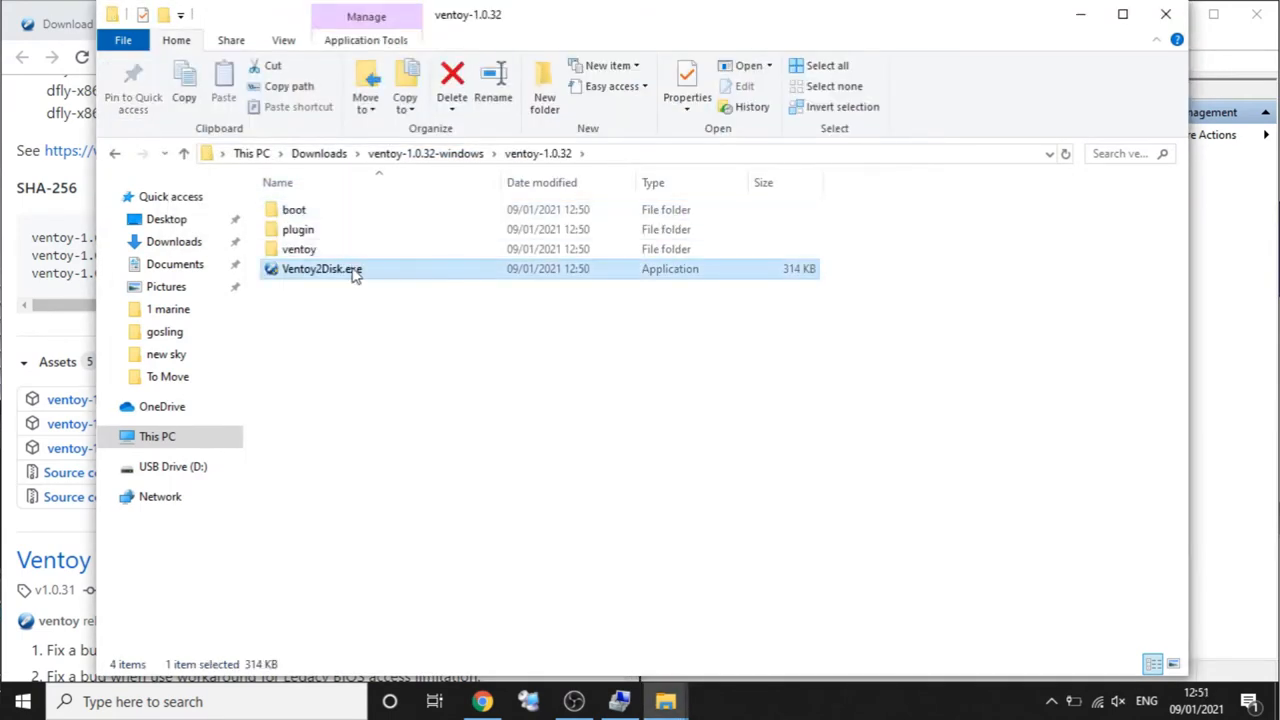
- Launch Ventoy2Disk.exe and install Ventoy onto the Kingston DataTraveler drive D:
double_click(321, 268)
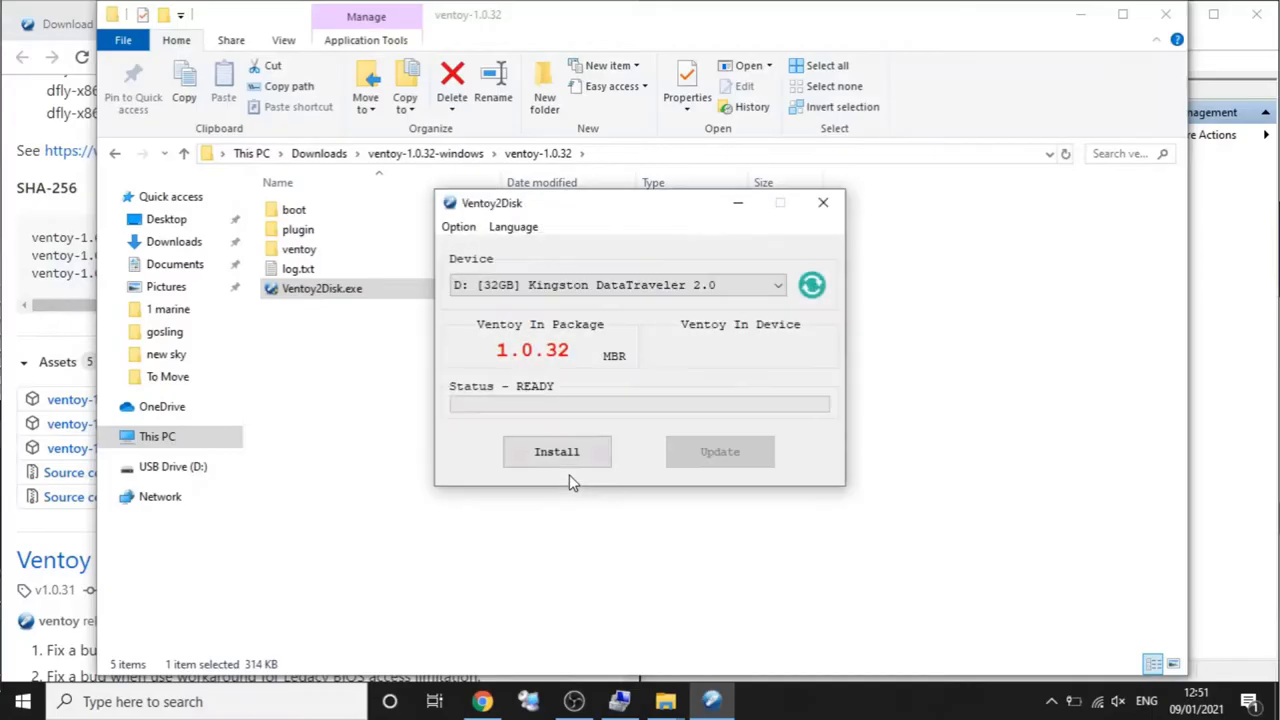
mouse_move(563, 343)
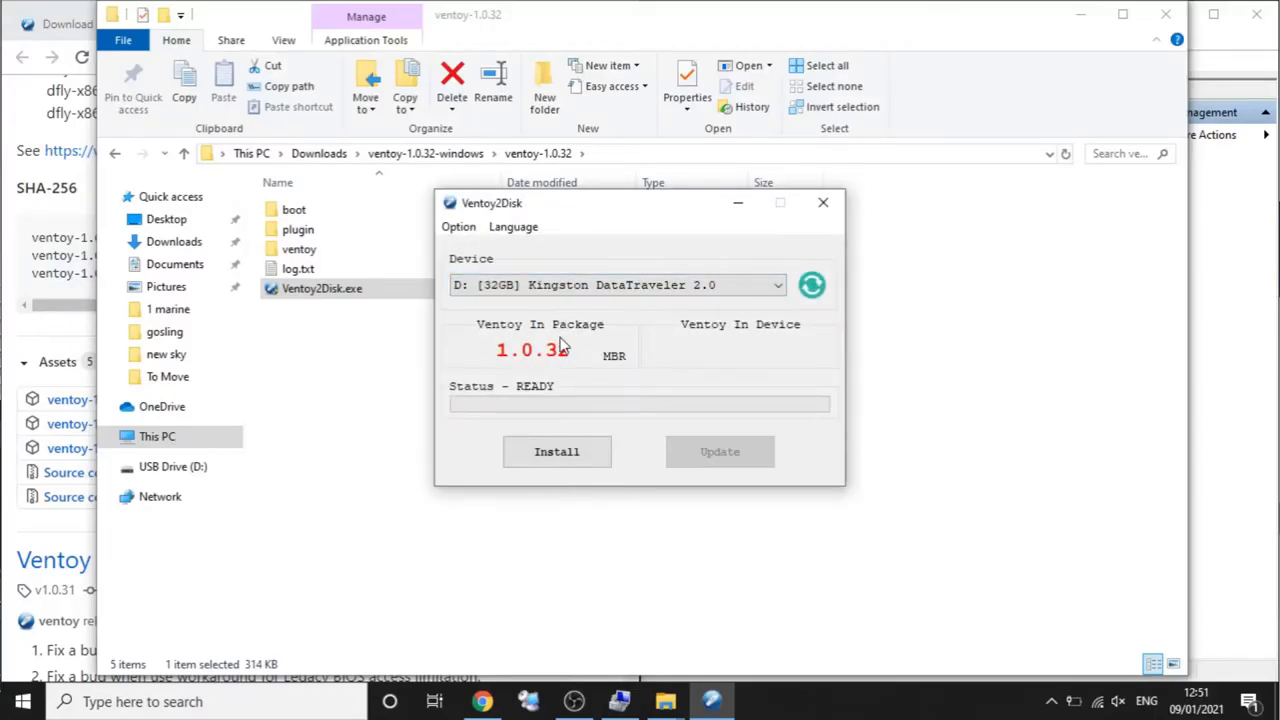
click(557, 451)
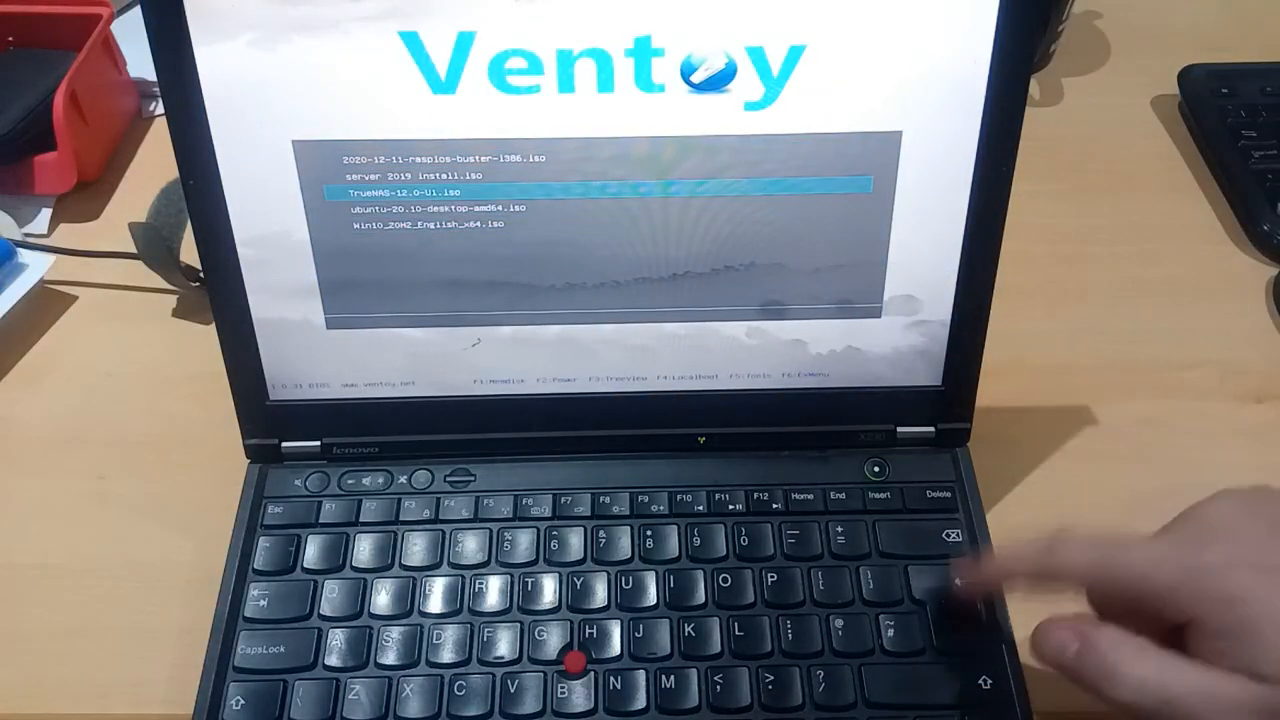
- Boot TrueNAS-12.0-U1.iso from the Ventoy menu
key(enter)
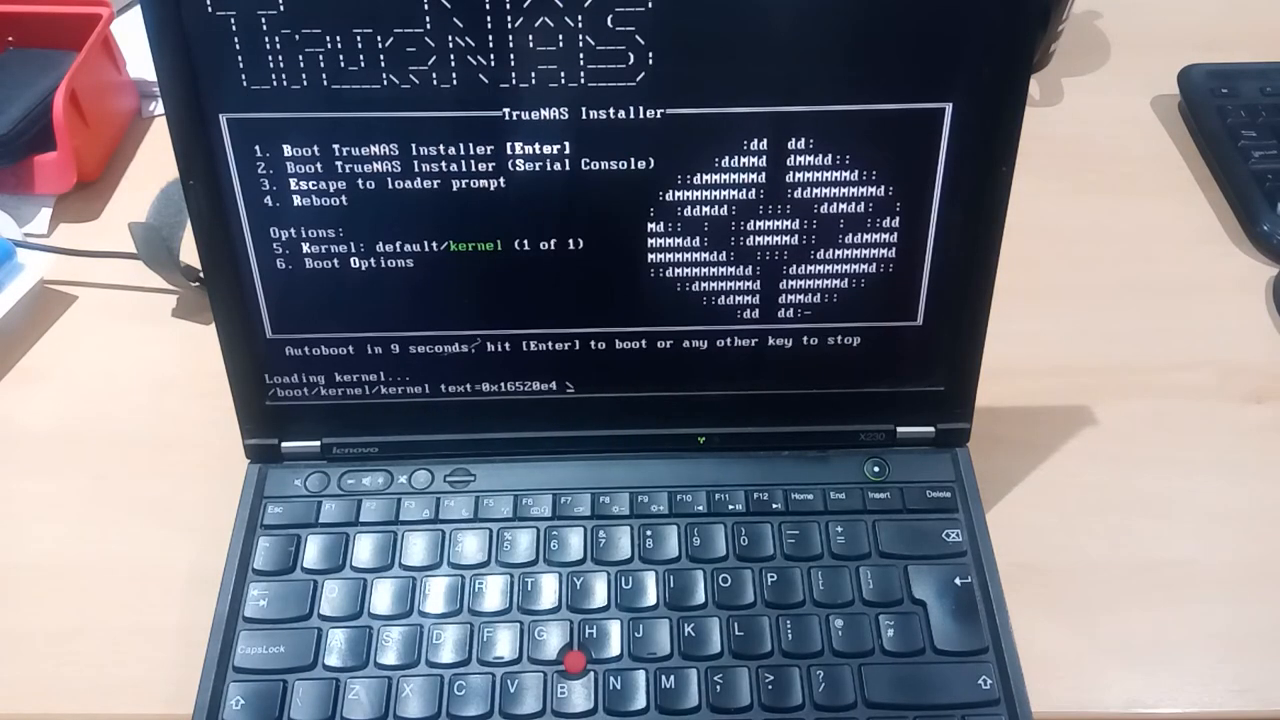